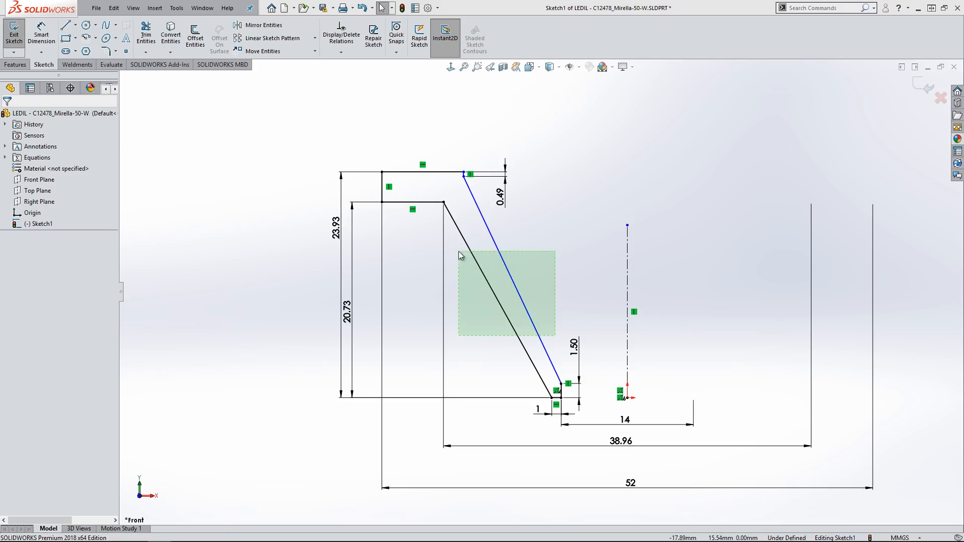
Revolve the reflector profile 360 degrees about its centreline into a solid.
click(13, 32)
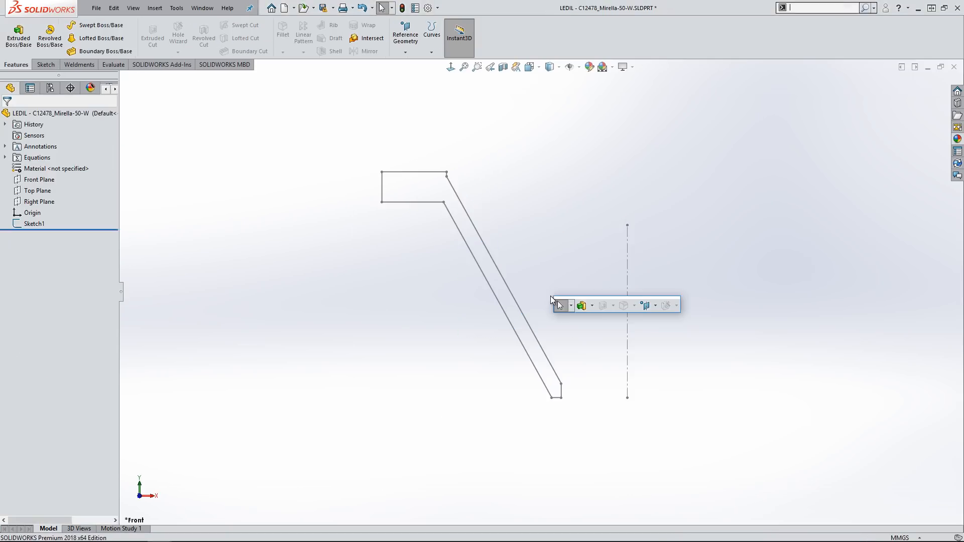
click(49, 34)
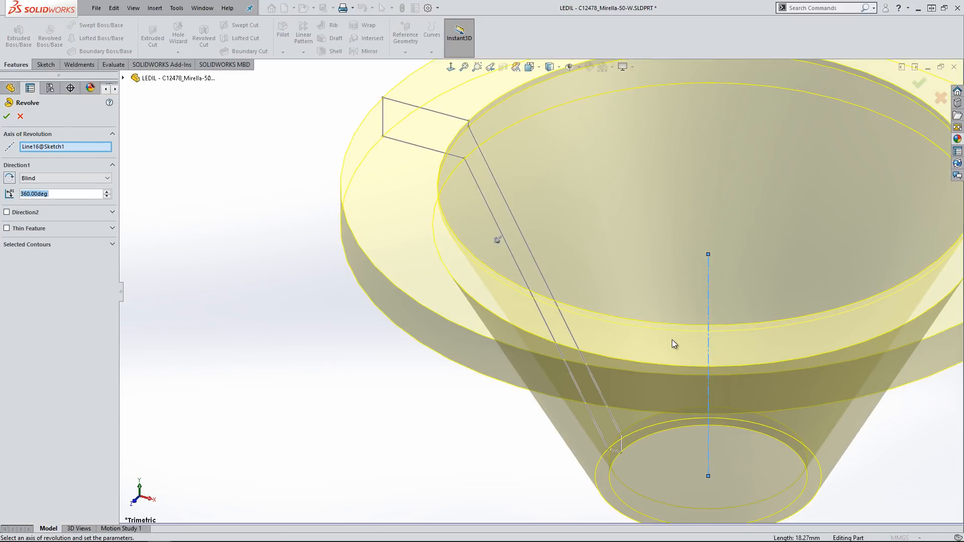
click(6, 116)
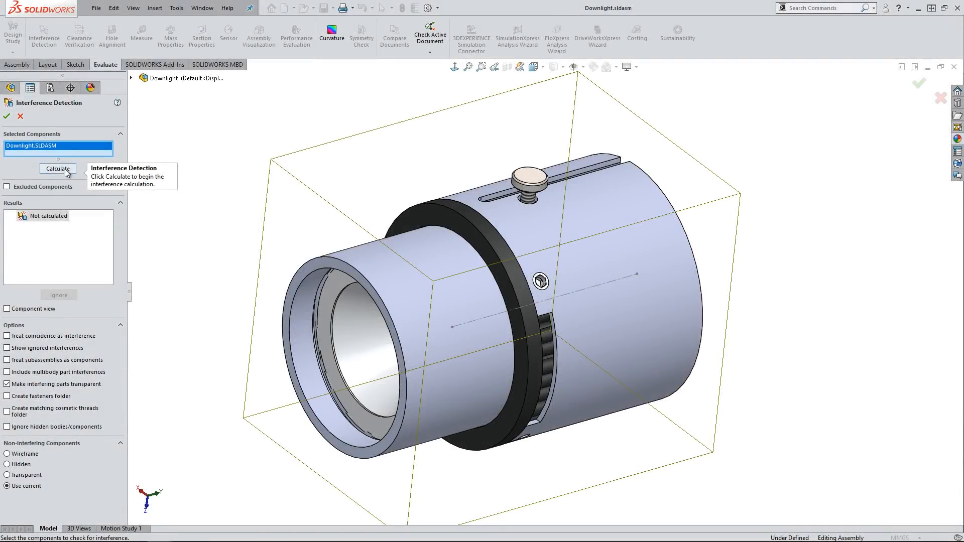
Run interference detection on the assembly and reduce the reflector diameter from 52 to 49 mm.
click(56, 169)
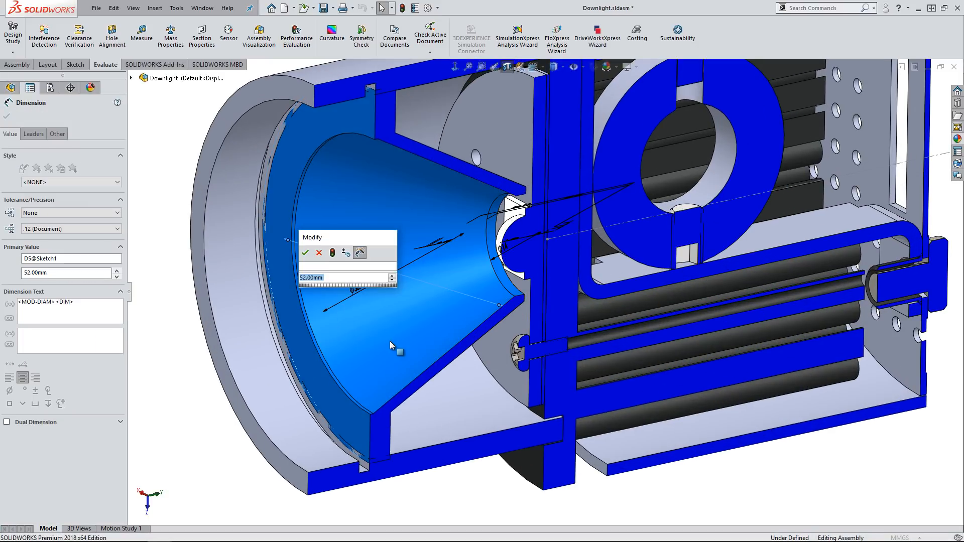
text(49.)
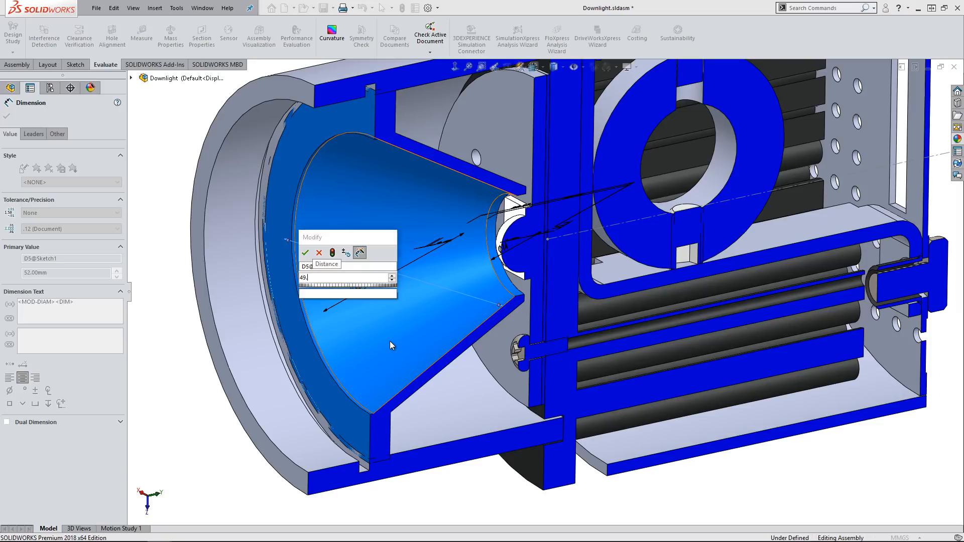
click(306, 253)
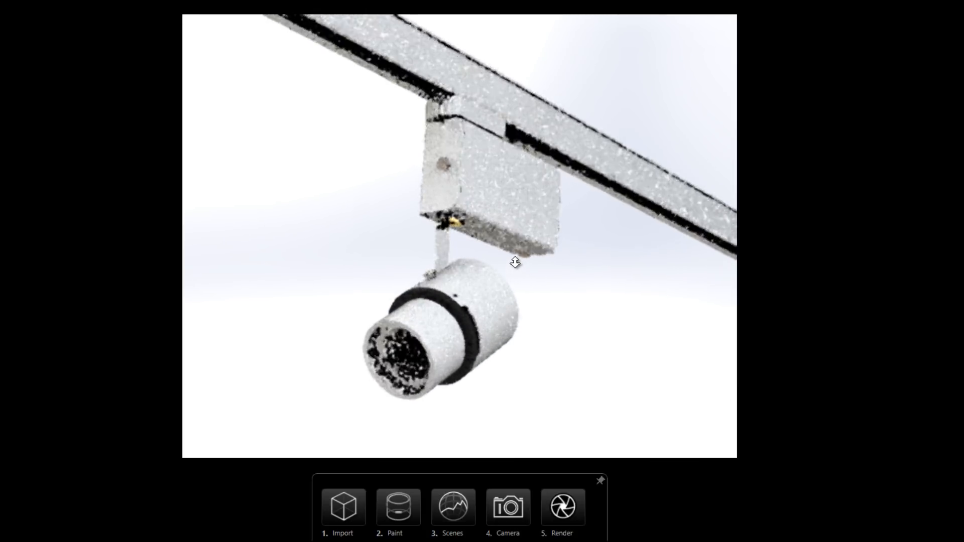
Apply the Magnesium metal appearance to the track light's inner reflector.
click(398, 508)
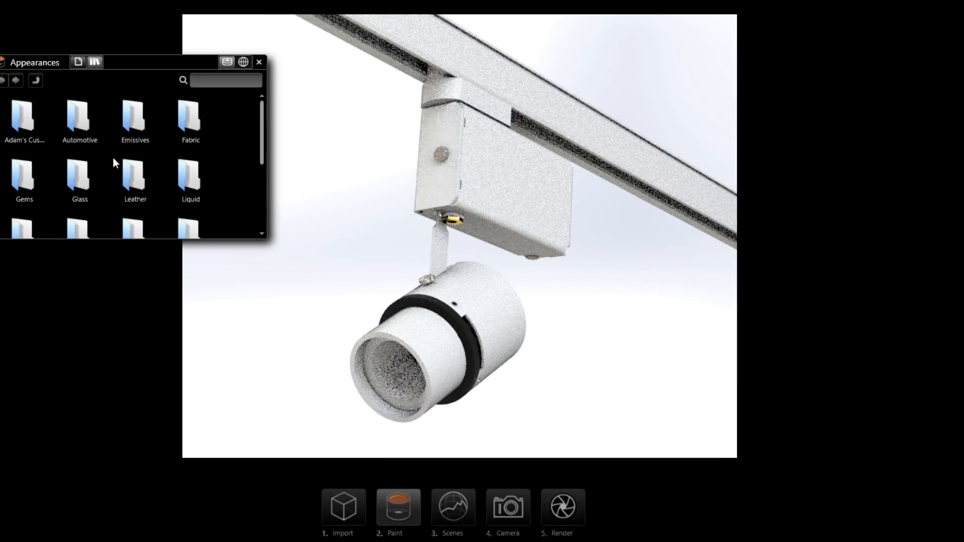
click(135, 171)
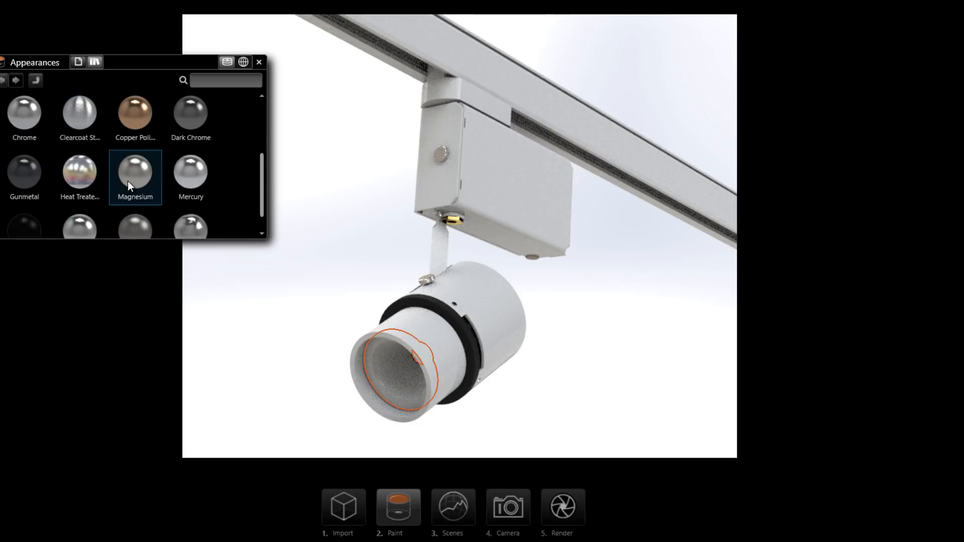
click(24, 114)
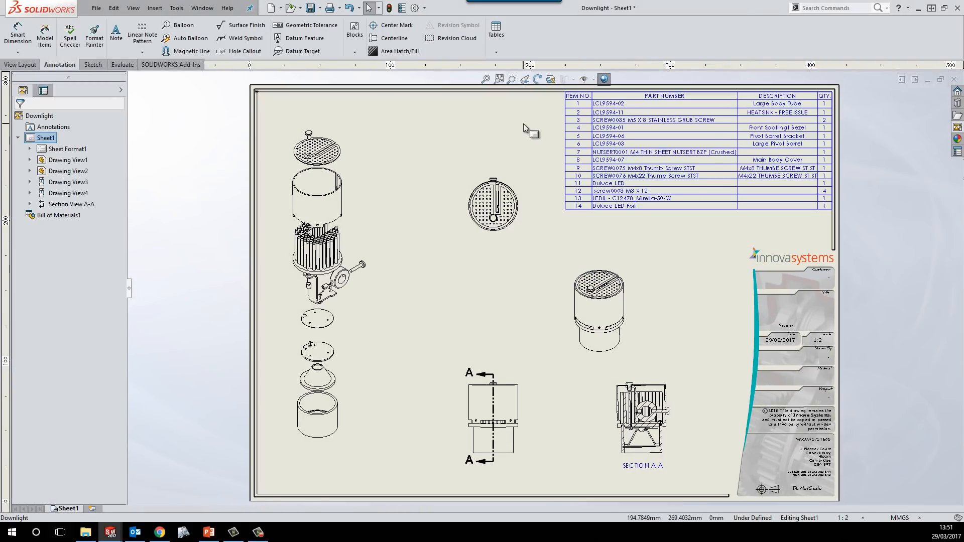
Auto-balloon every part in the exploded view with numbered item balloons.
click(191, 38)
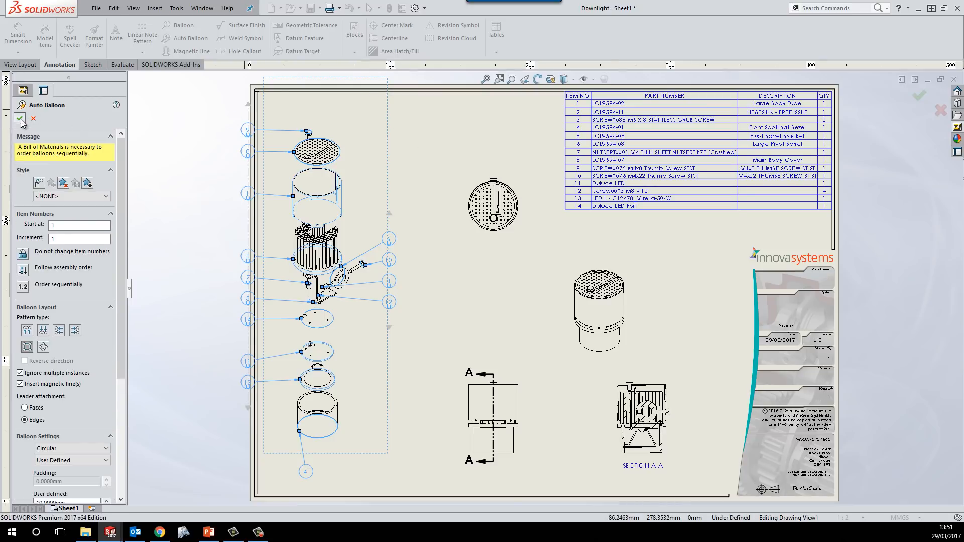
click(21, 118)
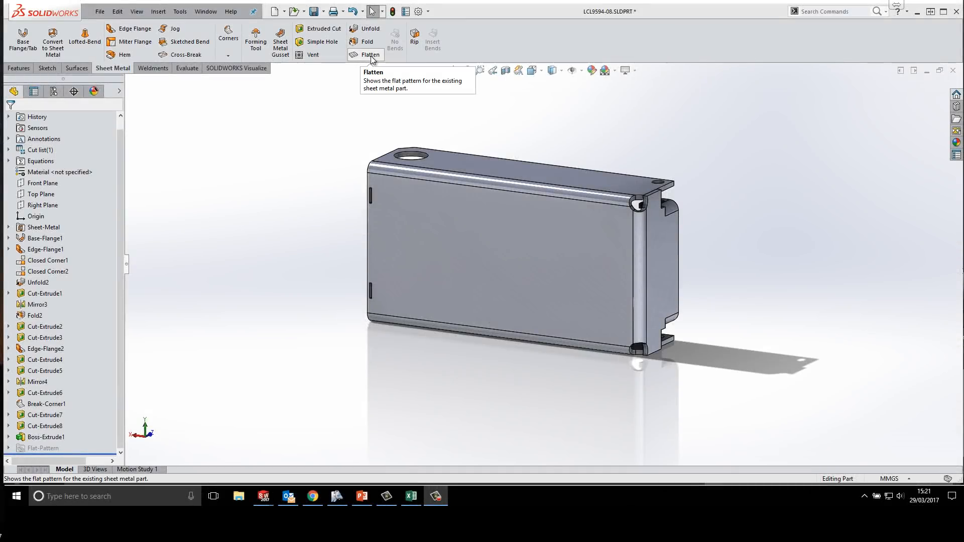
Flatten the sheet-metal housing and export its flat pattern to DXF/DWG.
click(370, 39)
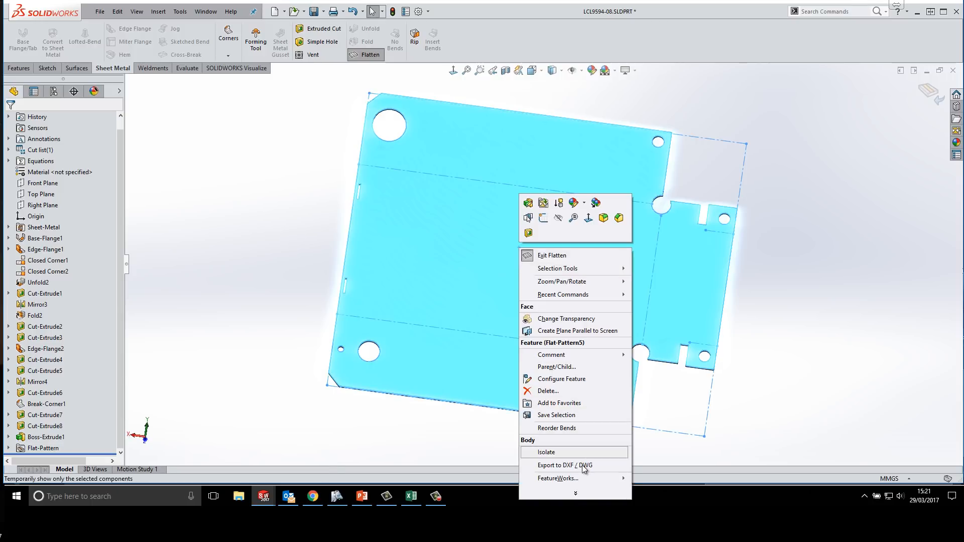
click(564, 465)
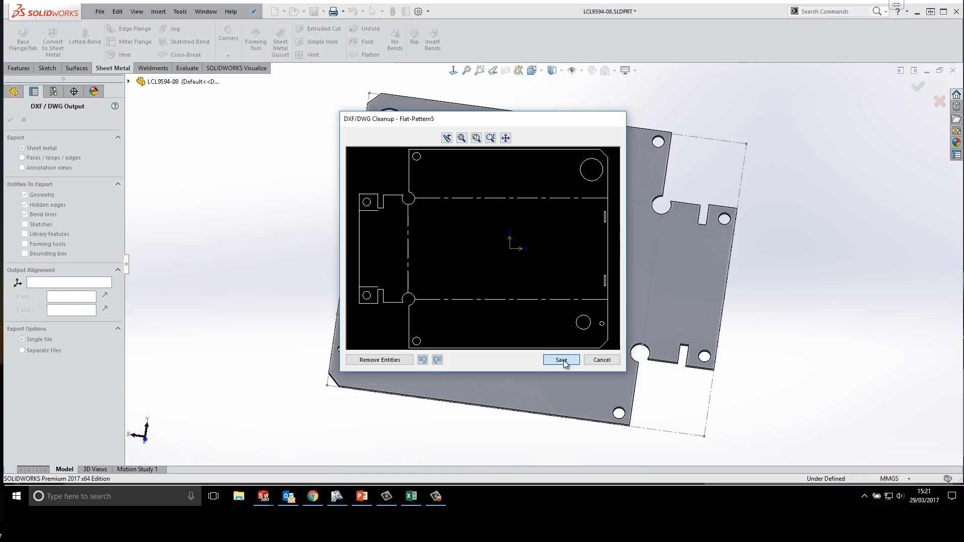